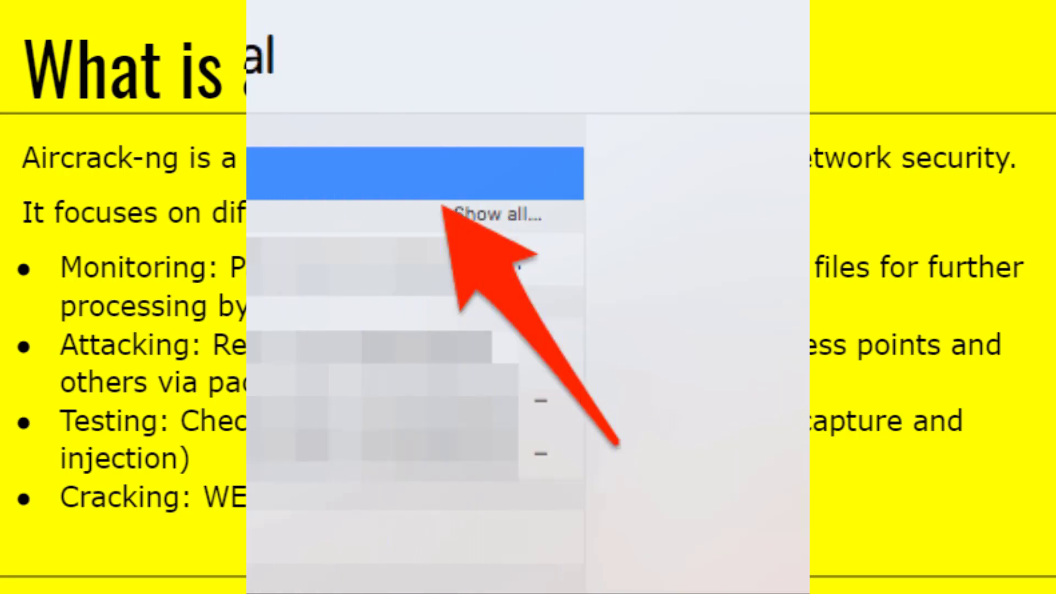
Search Spotlight for 'terminal' so the Terminal app is the top hit.
text(terminal)
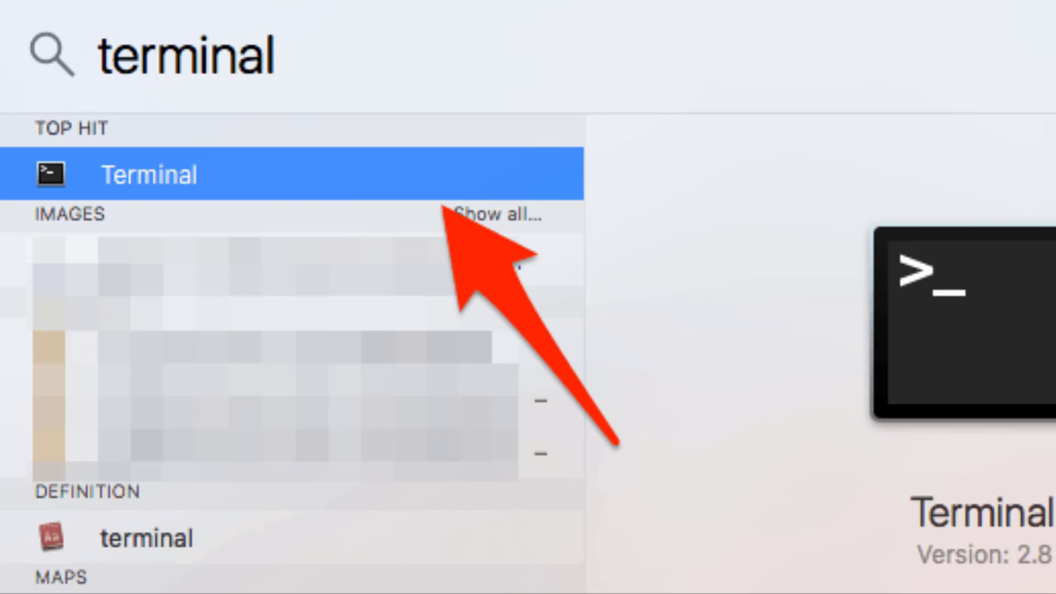
Launch Terminal and run the Homebrew install.sh script via curl from raw.githubusercontent.com.
click(151, 174)
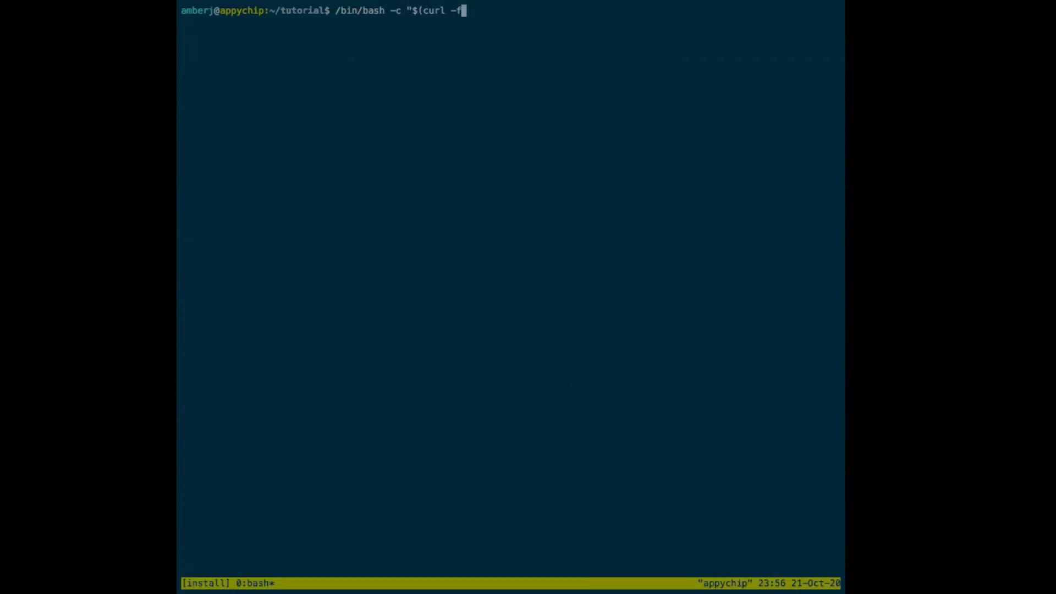
text(sSL https://raw.githubusercontent.com/)
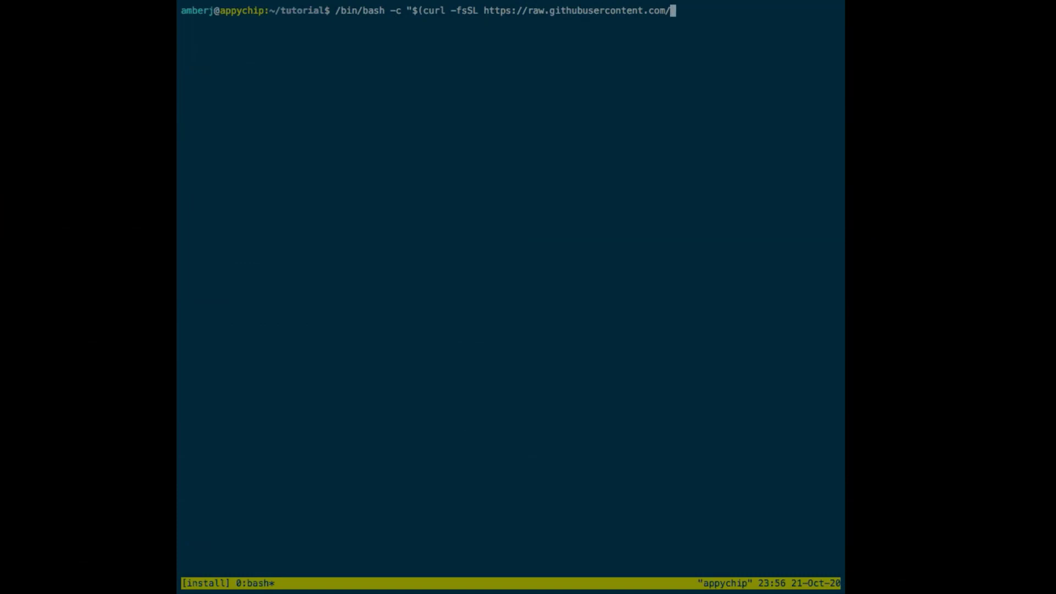
text(Homebrew/install/master/install.sh)")
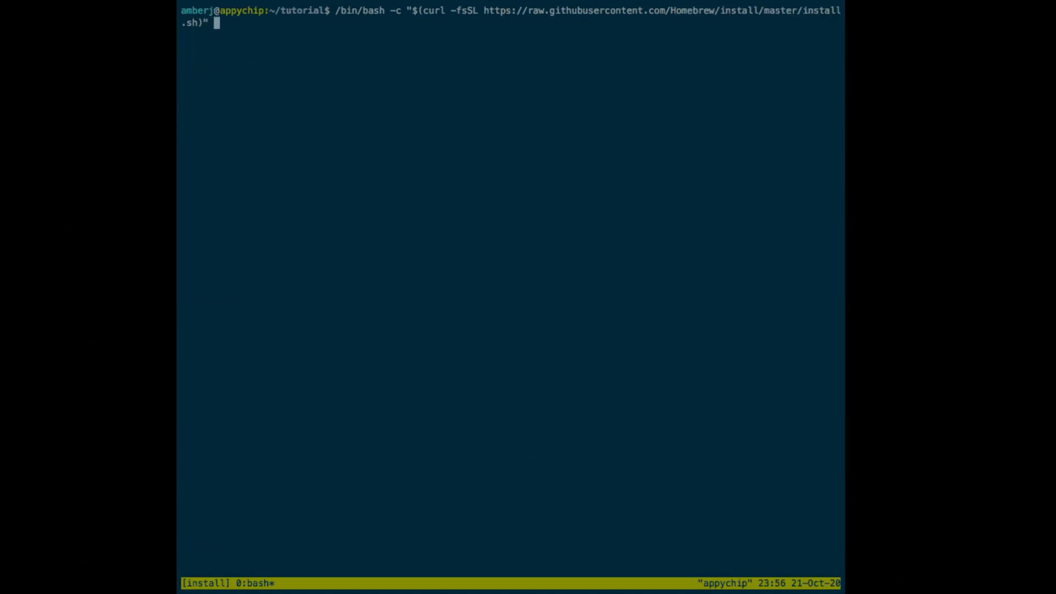
key(Return)
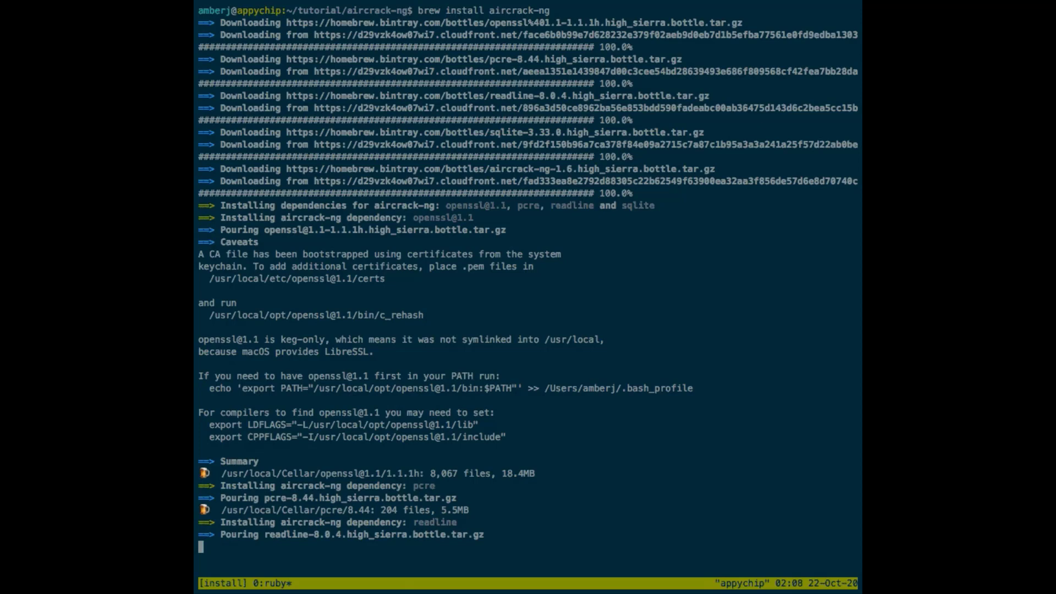
Scroll through the brew install aircrack-ng output as dependencies are poured.
scroll(down, 3)
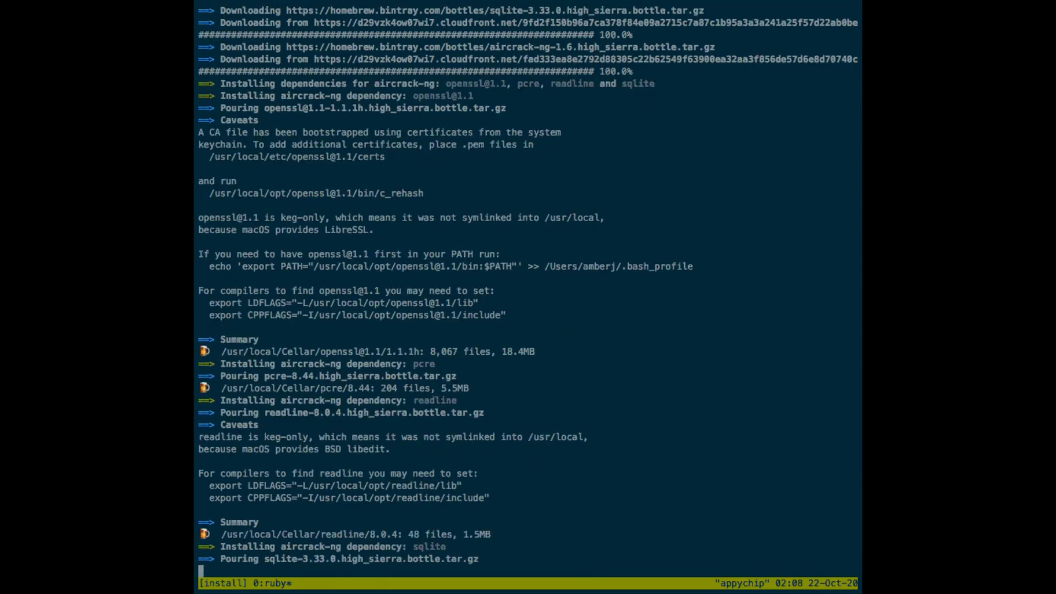
scroll(down, 3)
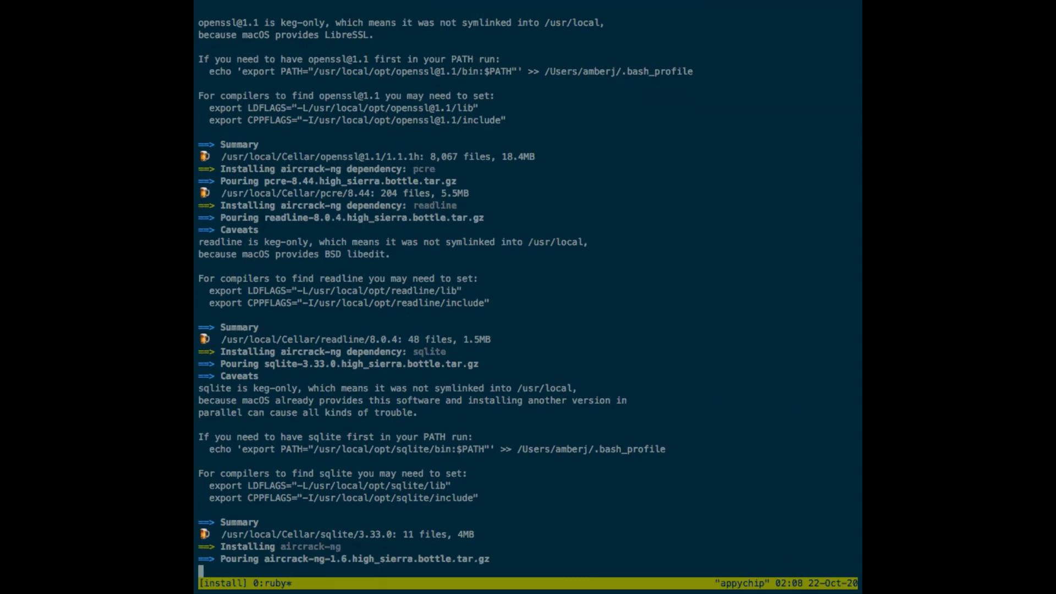